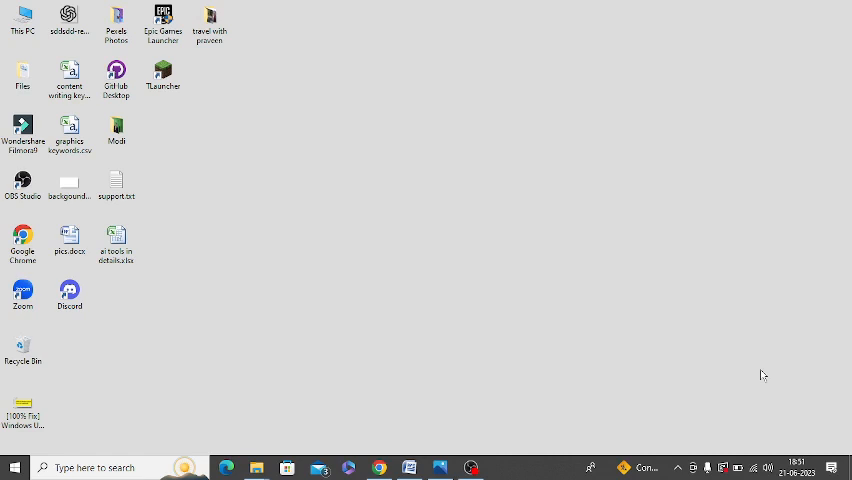
# - Search the Start menu for 'Windows Update settings'
pyautogui.click(12, 467)
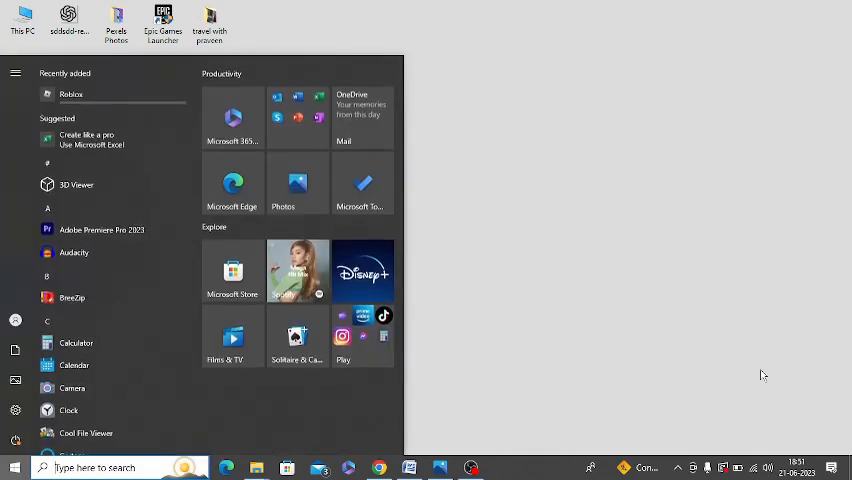
pyautogui.write('Windows Update settings')
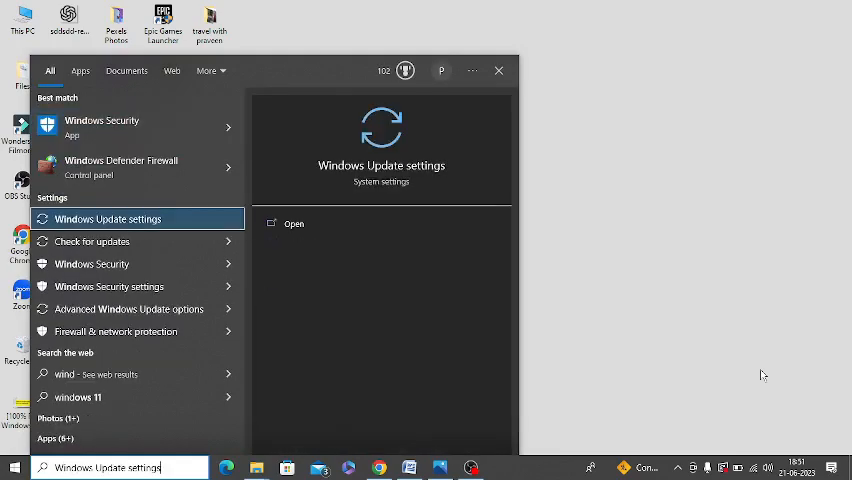
# - Open Windows Update settings, go to Troubleshoot, and expand the Windows Update troubleshooter
pyautogui.click(107, 218)
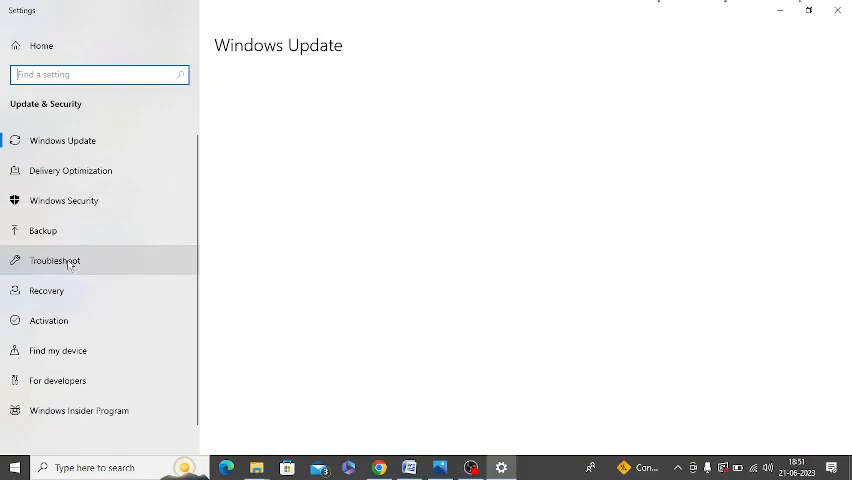
pyautogui.click(55, 260)
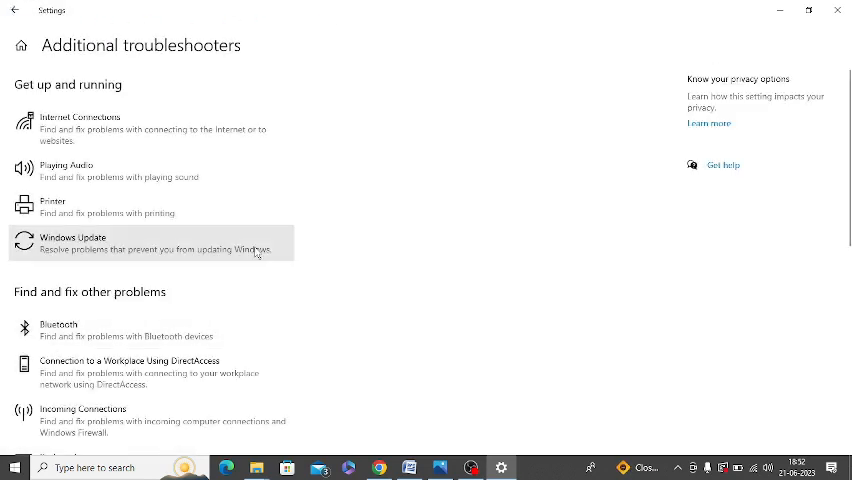
pyautogui.click(150, 243)
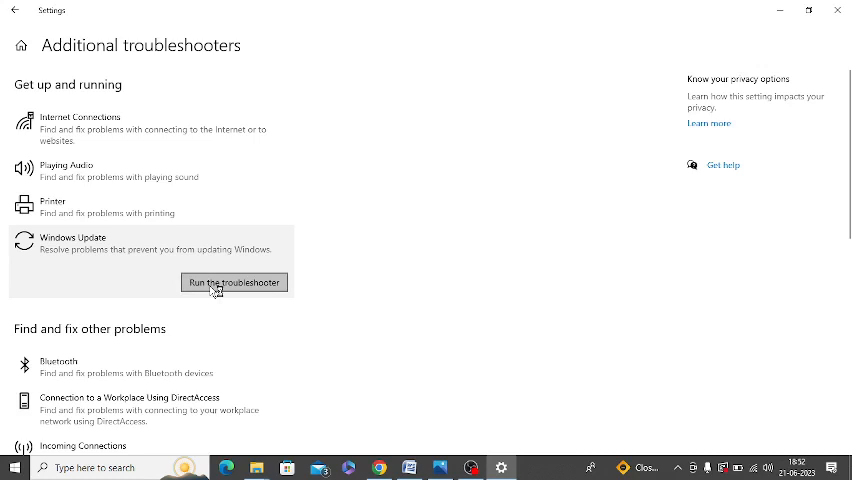
# - Run the Windows Update troubleshooter until it reports pending changes needing a reboot
pyautogui.click(233, 282)
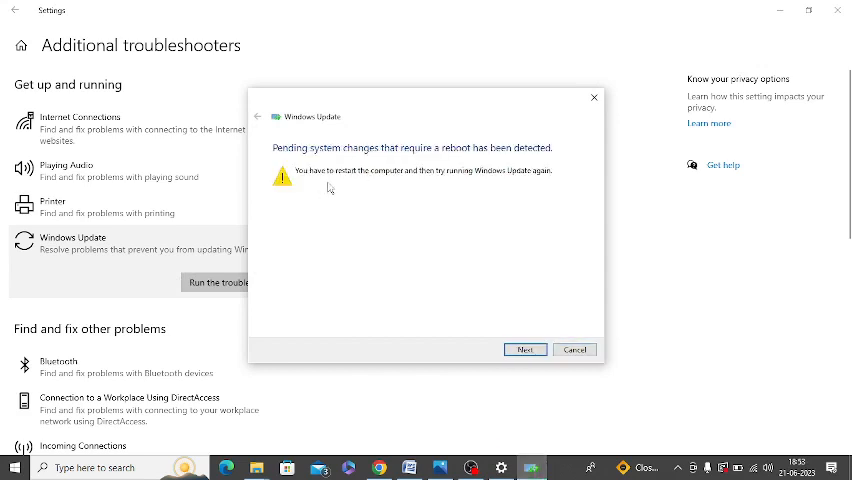
pyautogui.moveTo(396, 181)
pyautogui.write('comm')
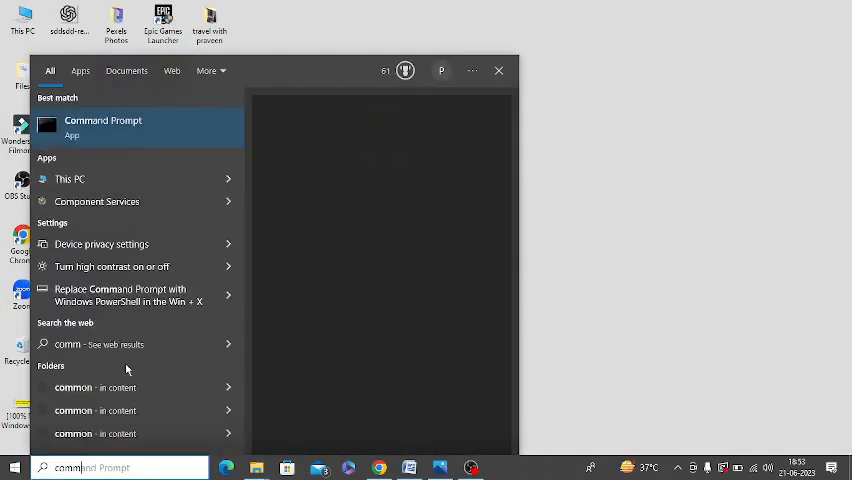
# - Launch Command Prompt from the Start search results as administrator
pyautogui.rightClick(103, 127)
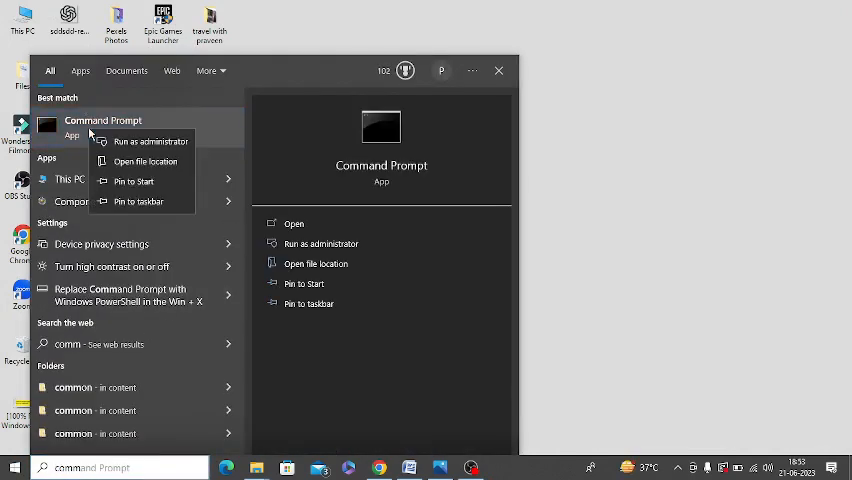
pyautogui.click(151, 141)
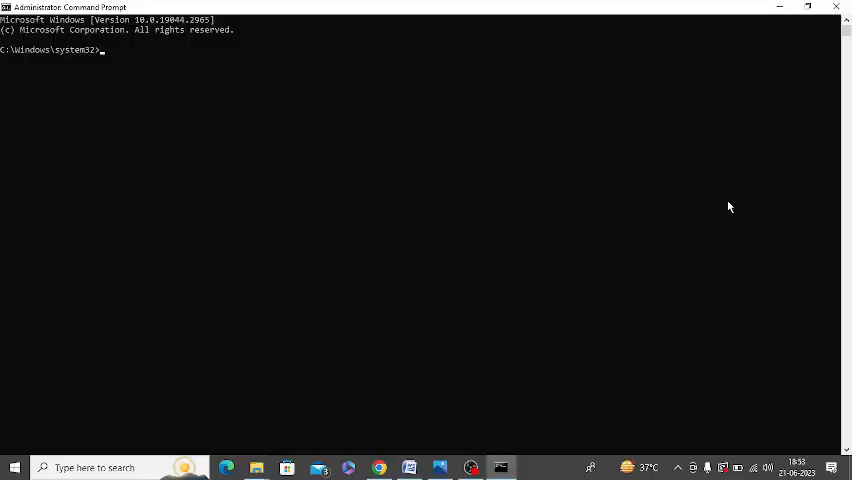